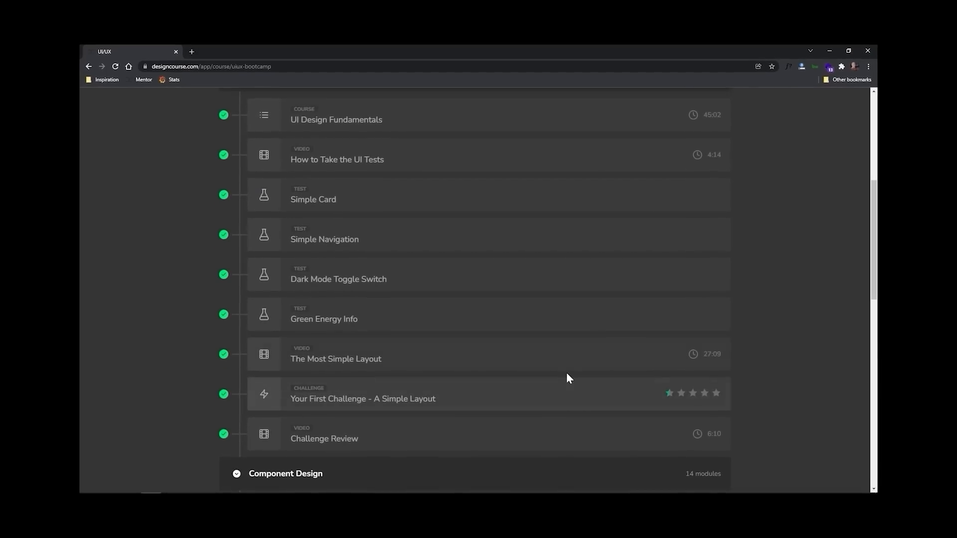
# Show the original Whispering Meadows page with three destination cards beside its redesign
pyautogui.scroll(-3)
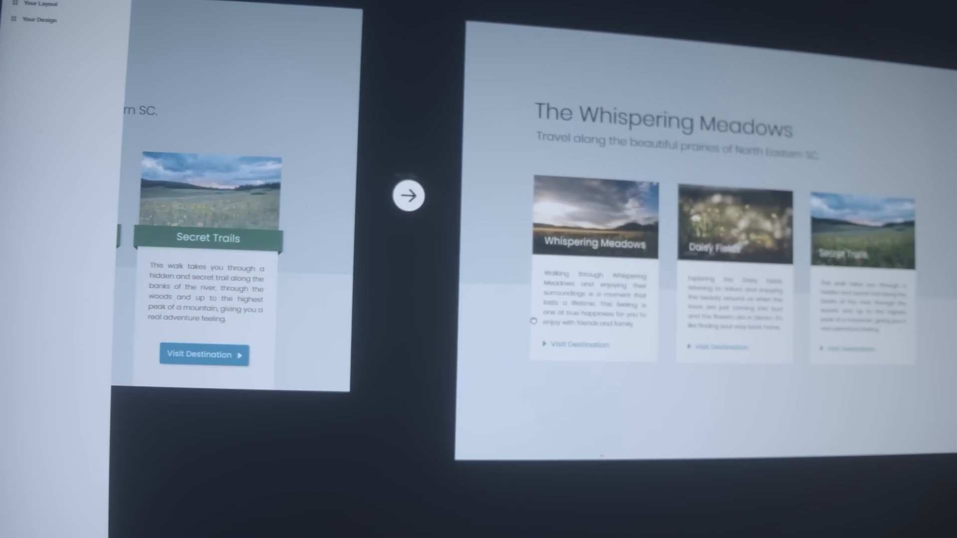
pyautogui.click(407, 195)
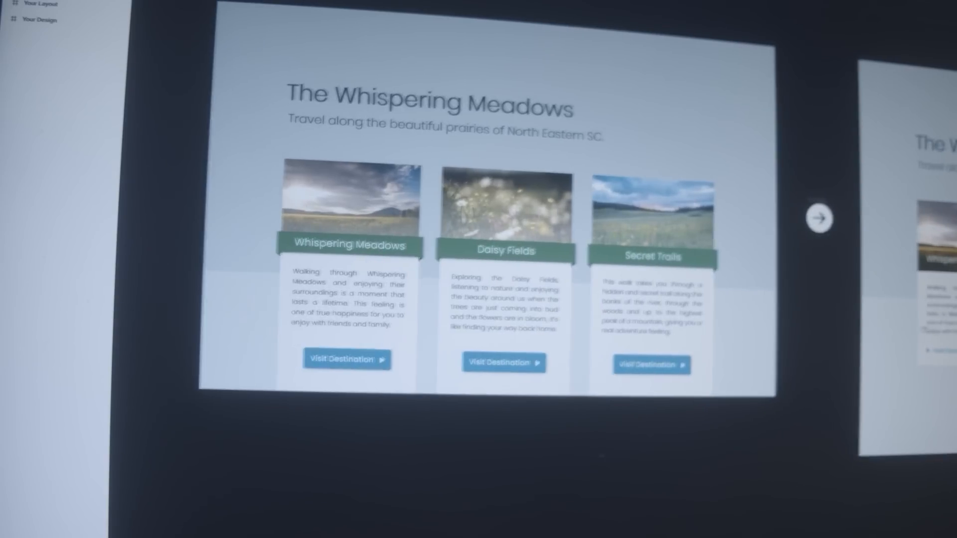